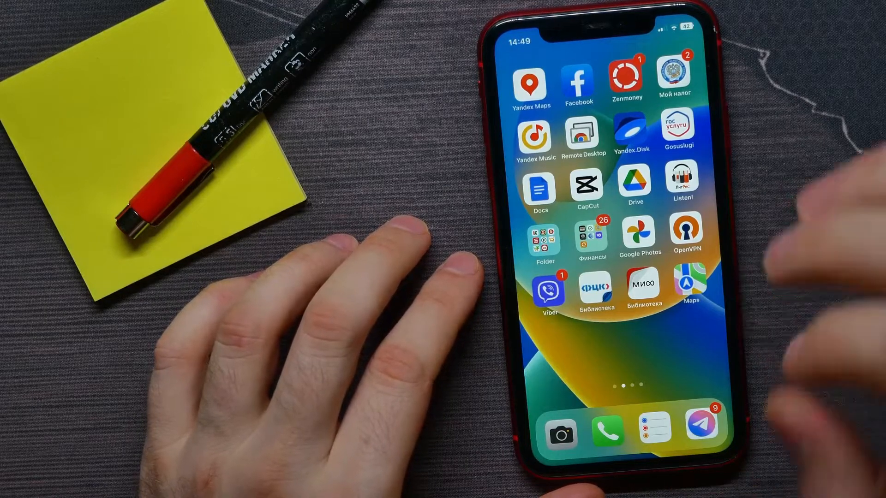
Launch Viber from the home screen and land on the Chats list
click(702, 425)
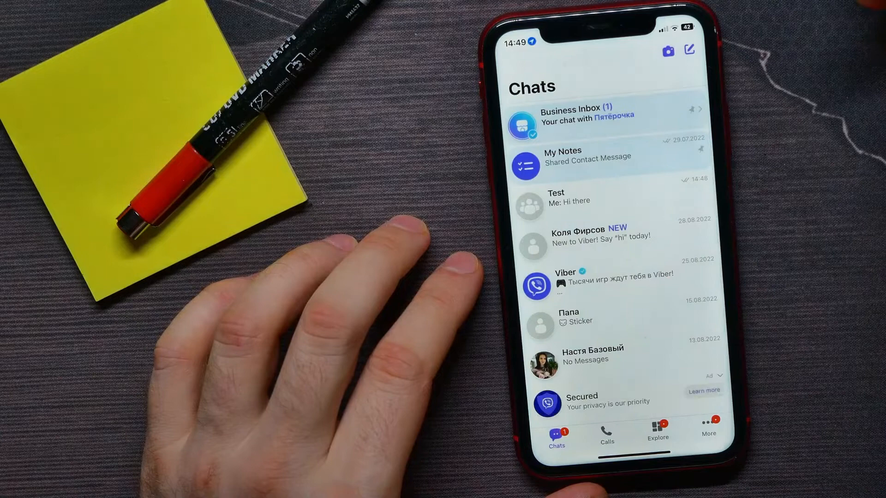
click(557, 438)
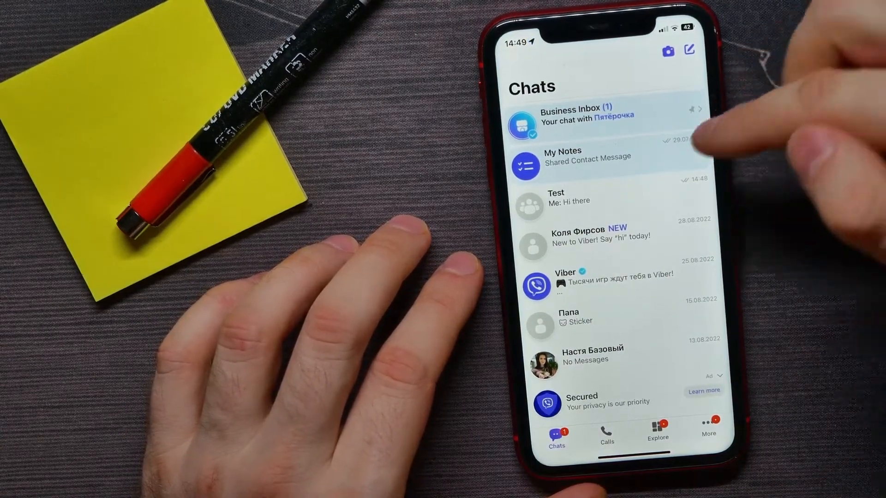
Open the Test group chat and bring up actions for the 'Hi there' message
click(571, 196)
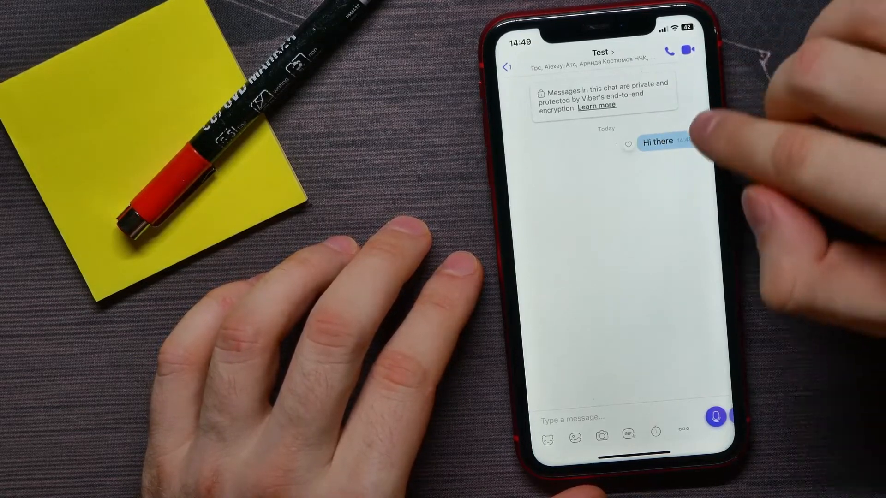
click(656, 141)
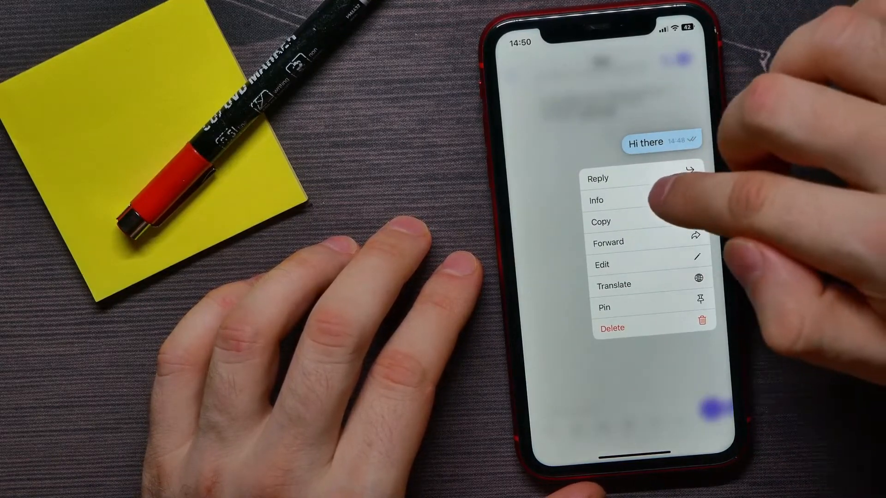
Choose Info for 'Hi there' to see that no contacts have seen it
click(595, 200)
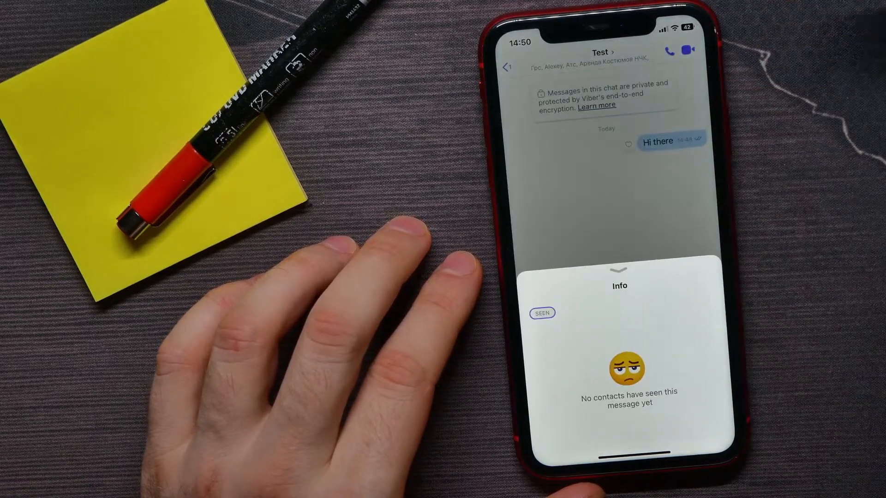